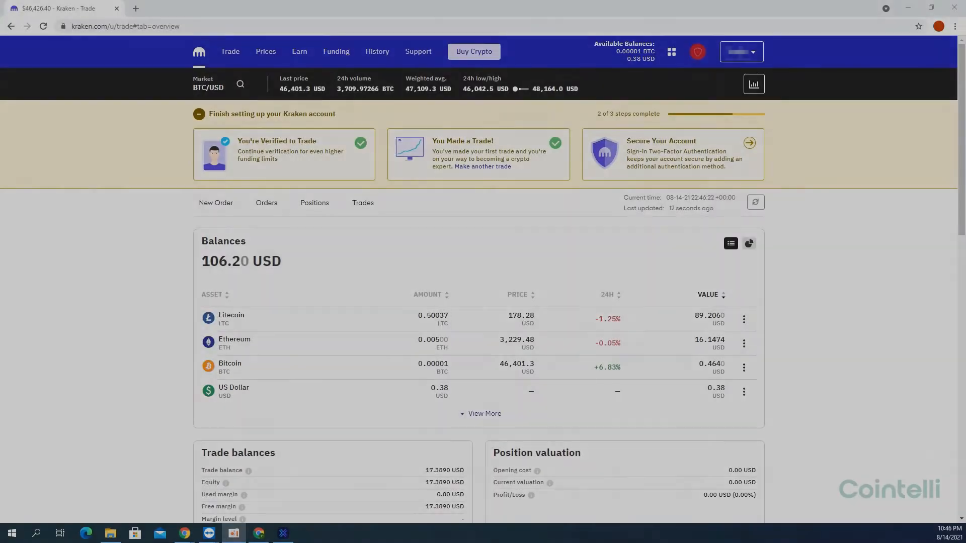
mouse_move(876, 222)
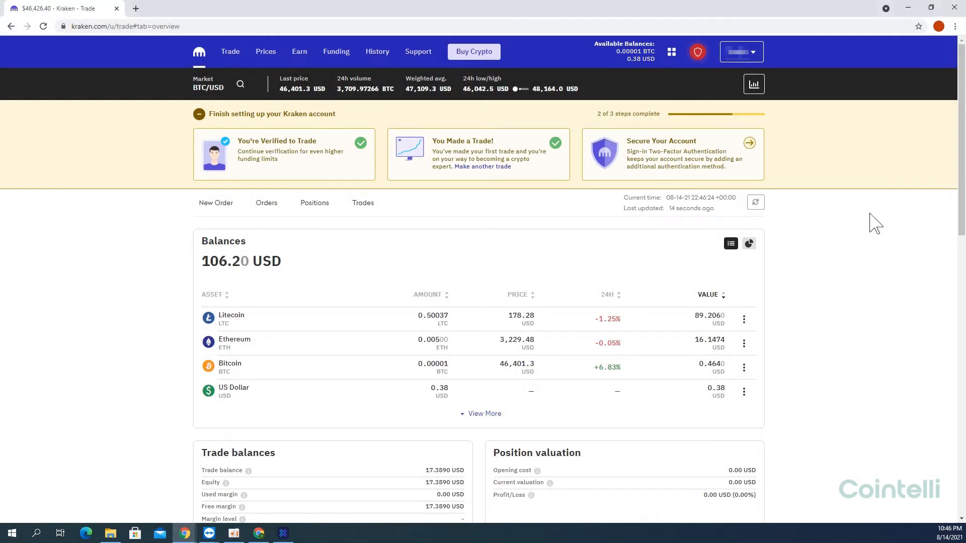
mouse_move(841, 231)
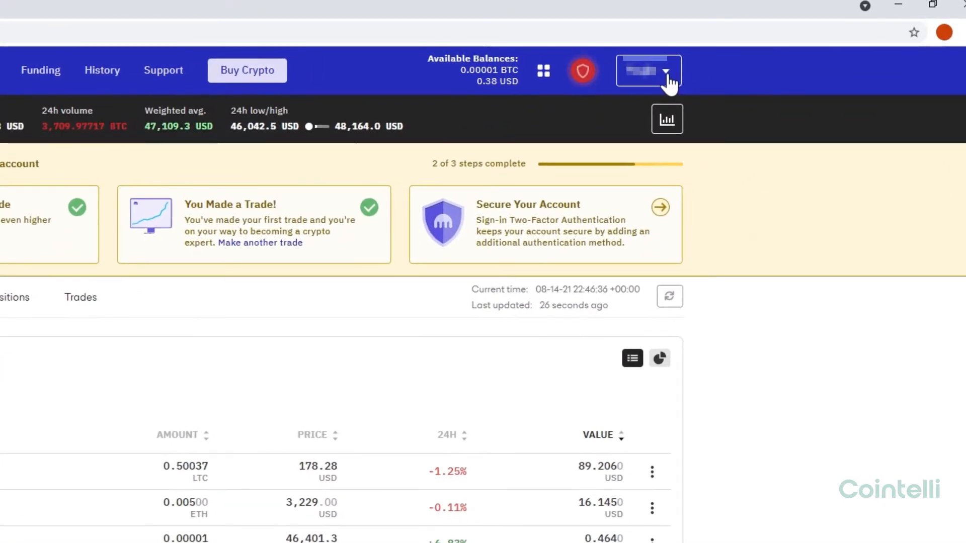
Step: Go to the API keys page under Security in the Kraken account menu
click(648, 69)
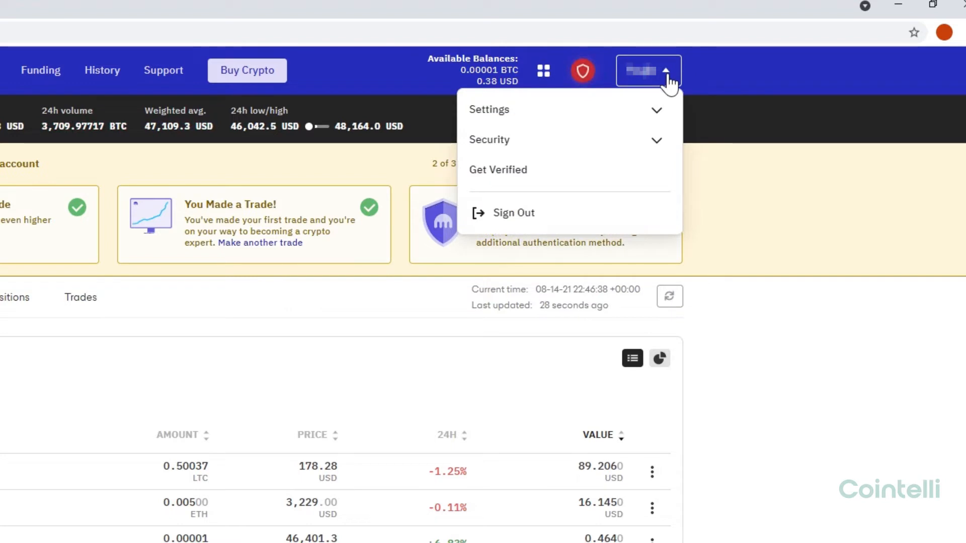
click(490, 140)
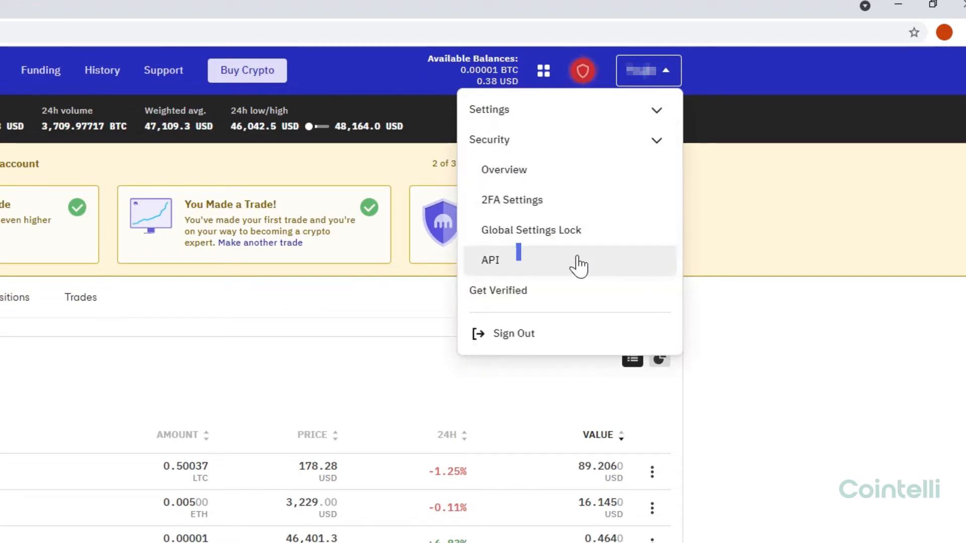
click(489, 260)
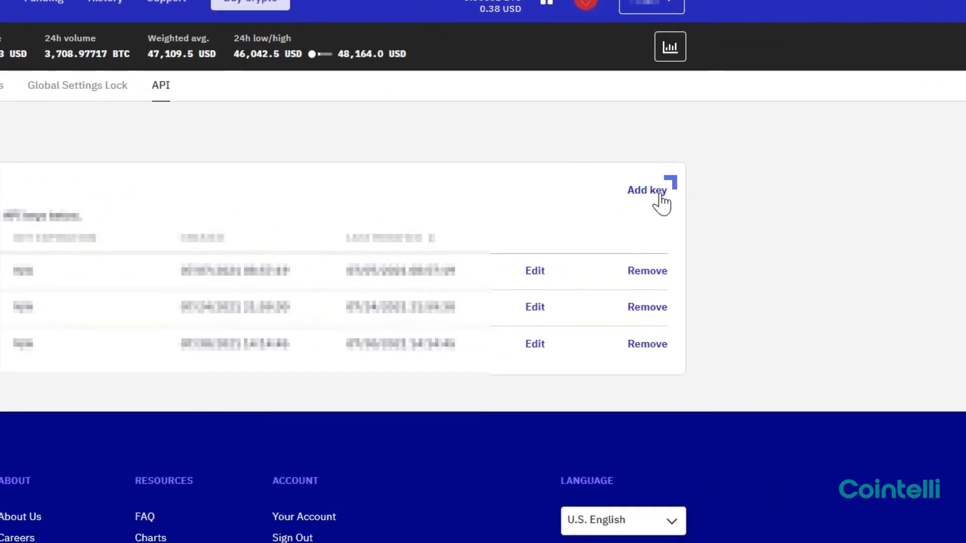
Step: Start a new Kraken API key with Query Funds and Query Closed Orders & Trades permissions
click(646, 190)
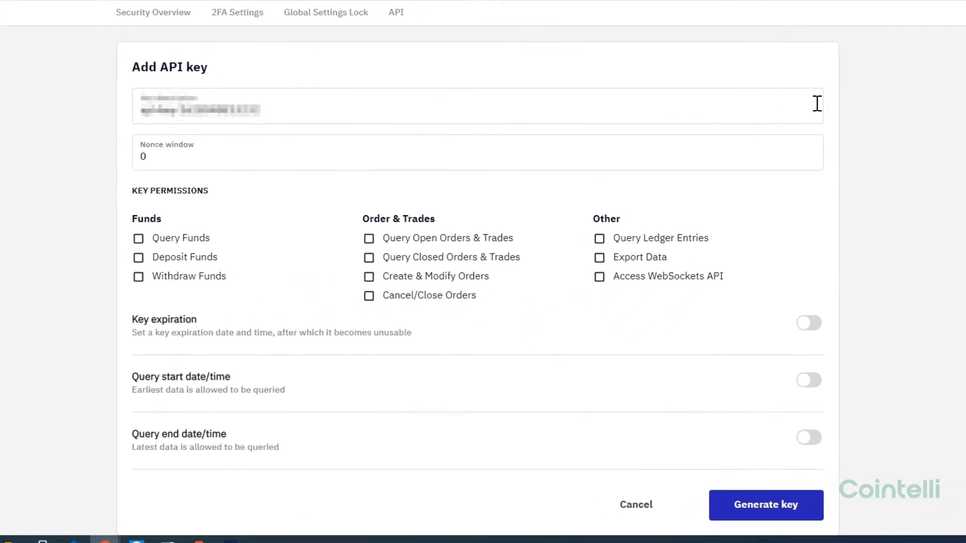
scroll(down, 3)
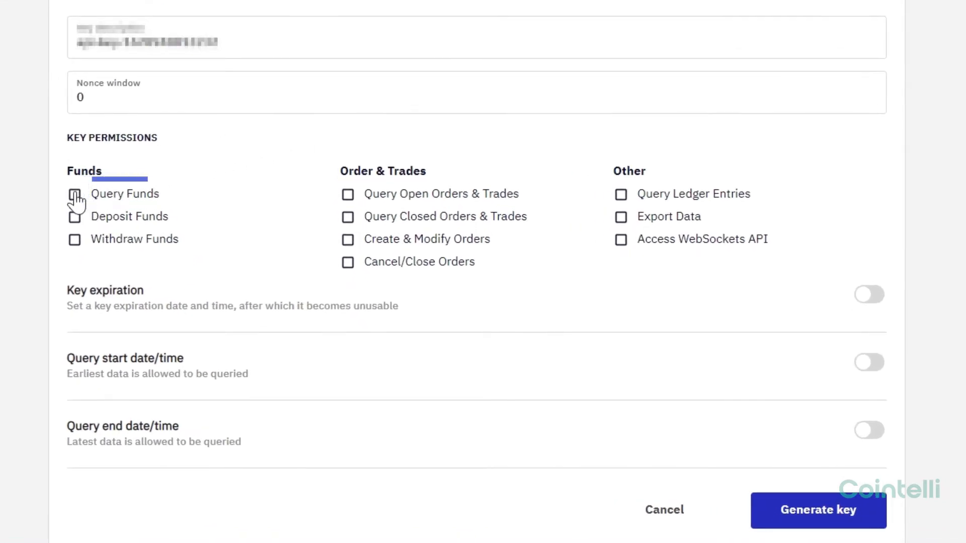
click(74, 193)
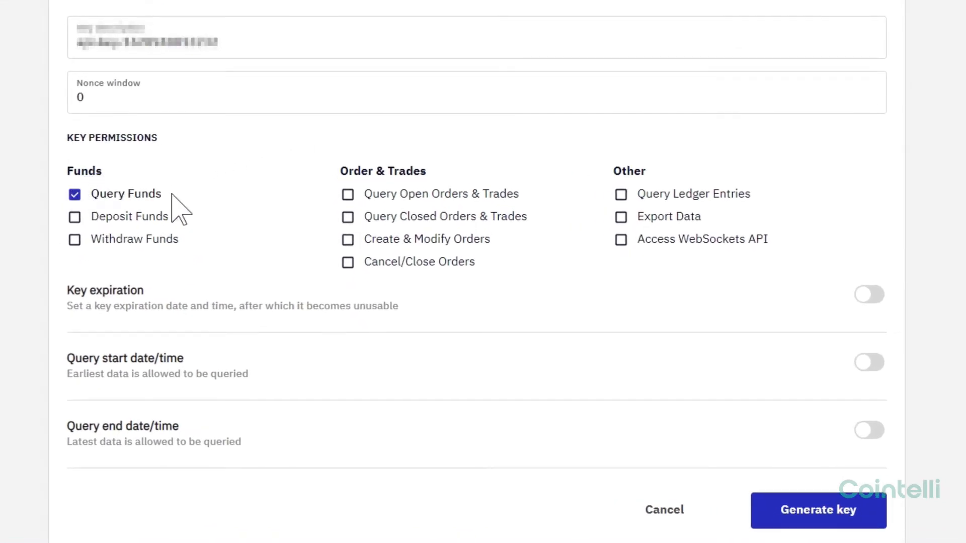
mouse_move(348, 217)
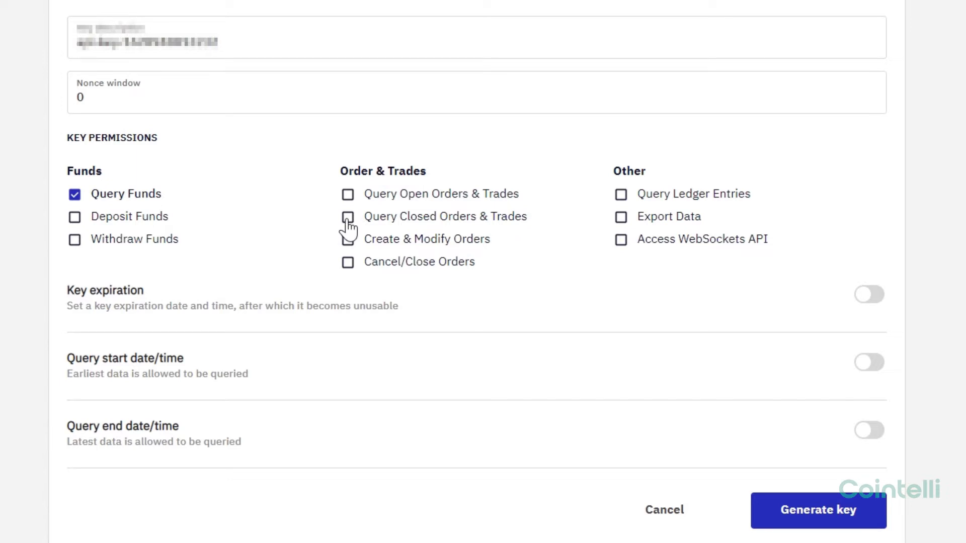
click(348, 216)
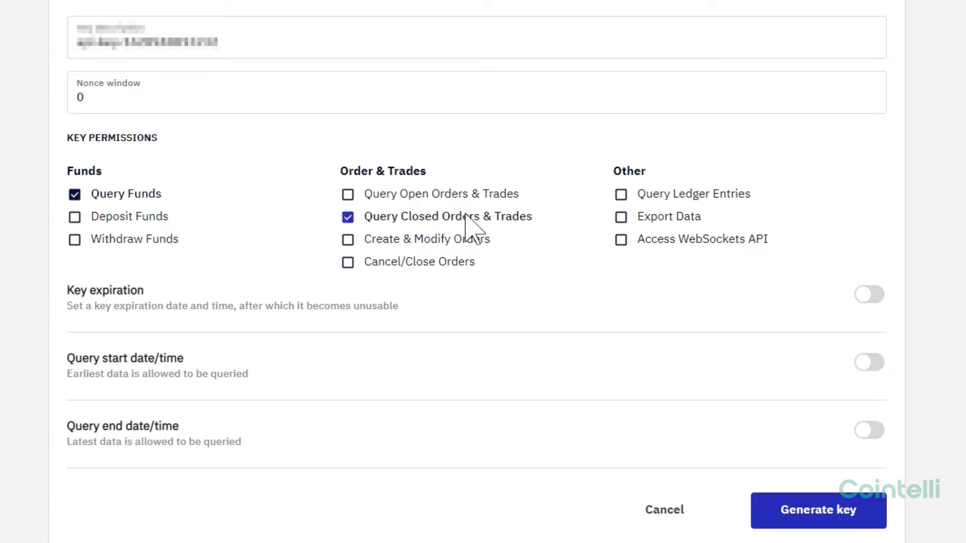
mouse_move(621, 203)
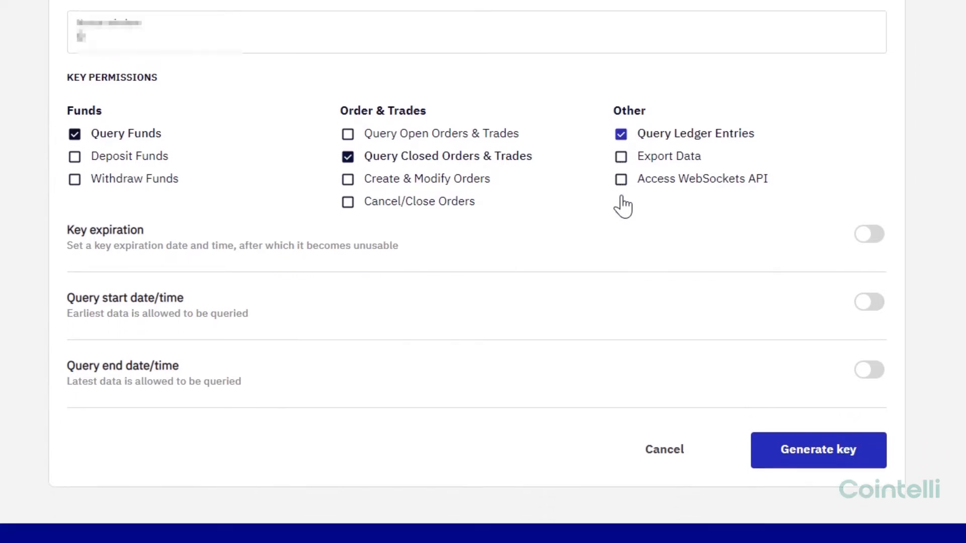
Step: Generate the new API key and copy both the key and its private secret
scroll(down, 3)
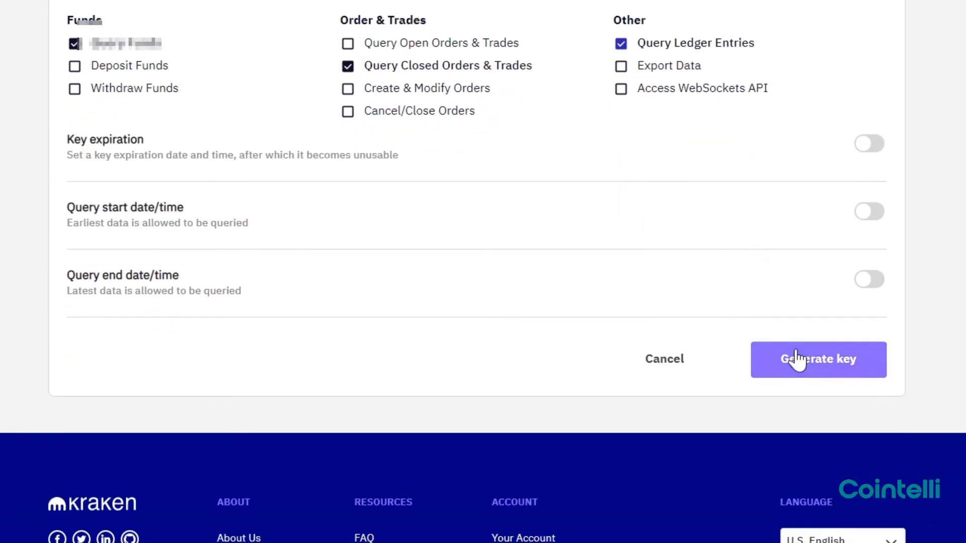
click(818, 359)
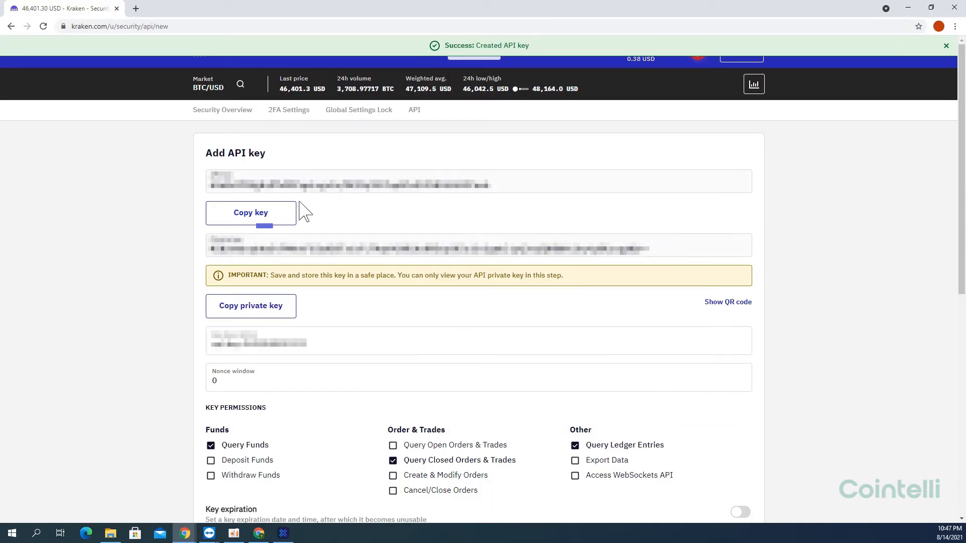
click(250, 212)
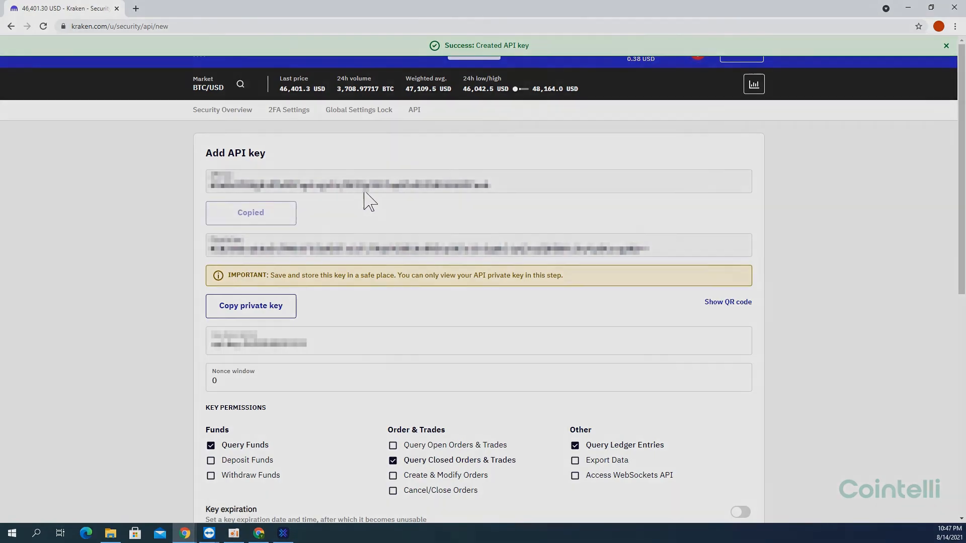
click(74, 19)
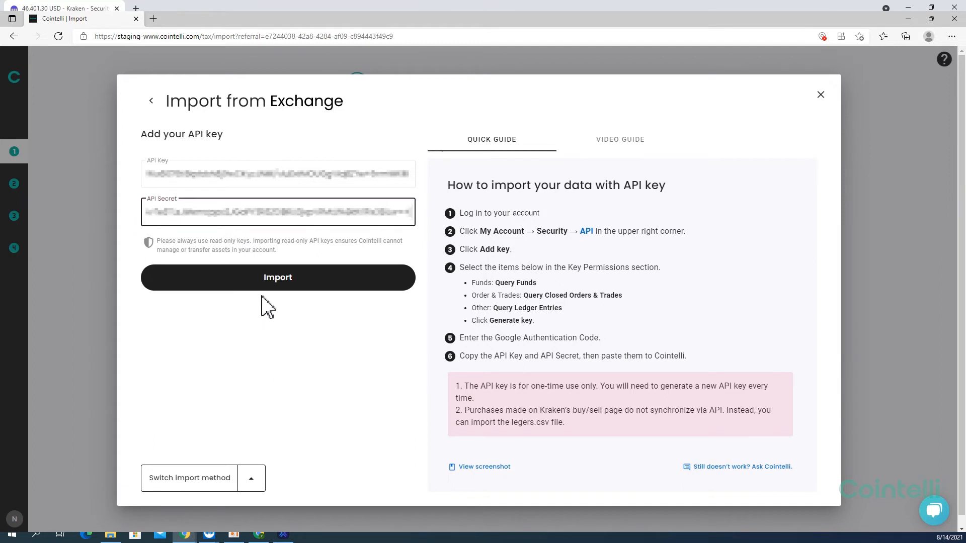
Step: Start the Cointelli import using the pasted Kraken API key and secret
click(277, 277)
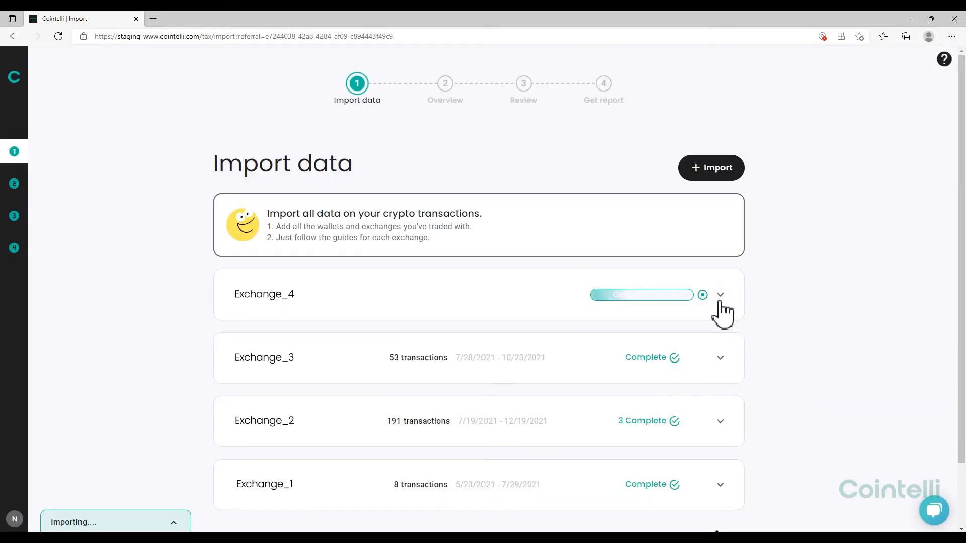